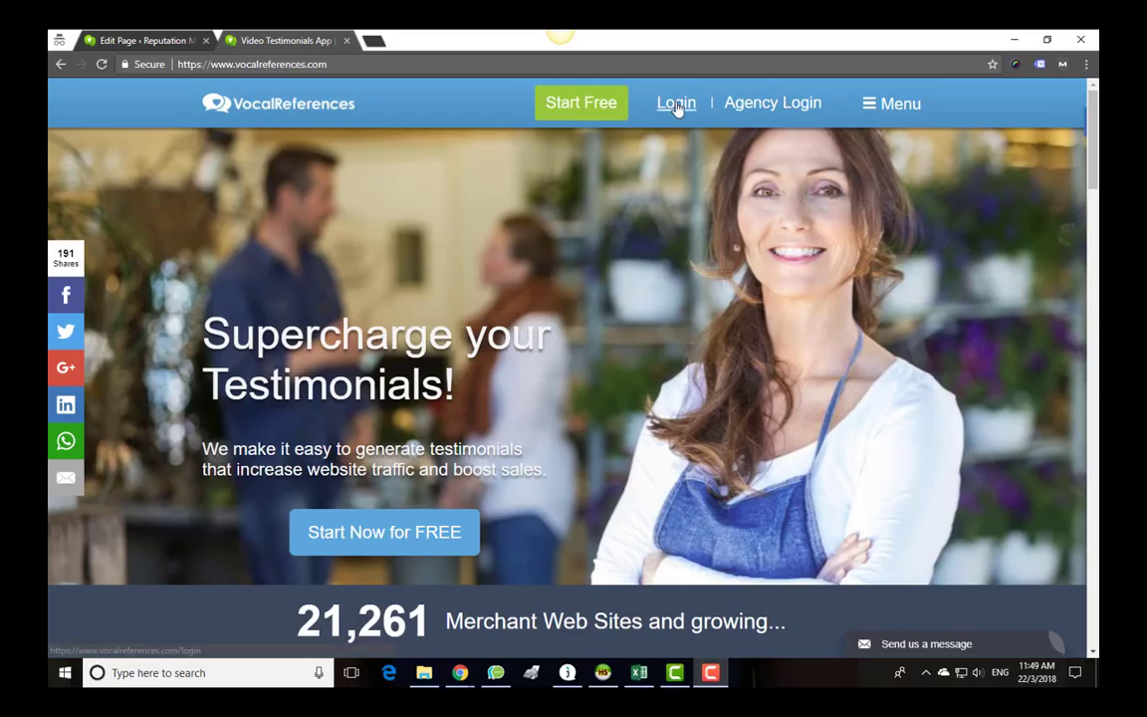
Step: Log in to VocalReferences to reach the Merchant Center showing 81 testimonials
left_click(676, 102)
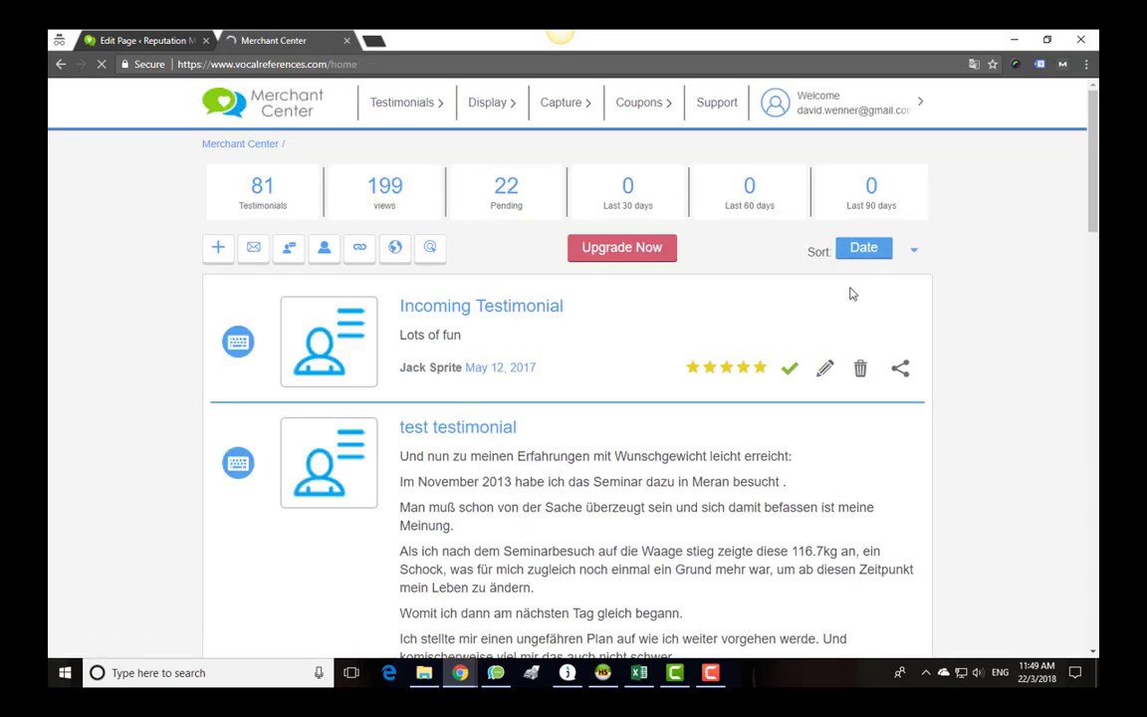
mouse_move(488, 107)
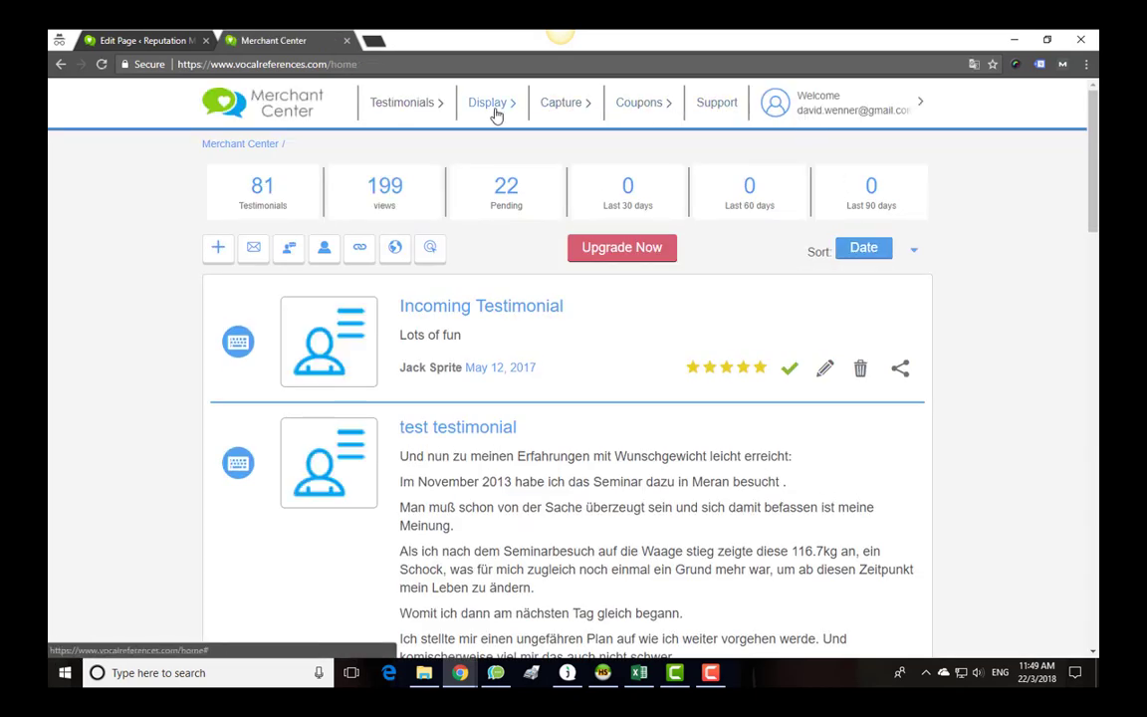
Step: Open Display > Layouts and scroll down to the Page Displays styles
left_click(489, 102)
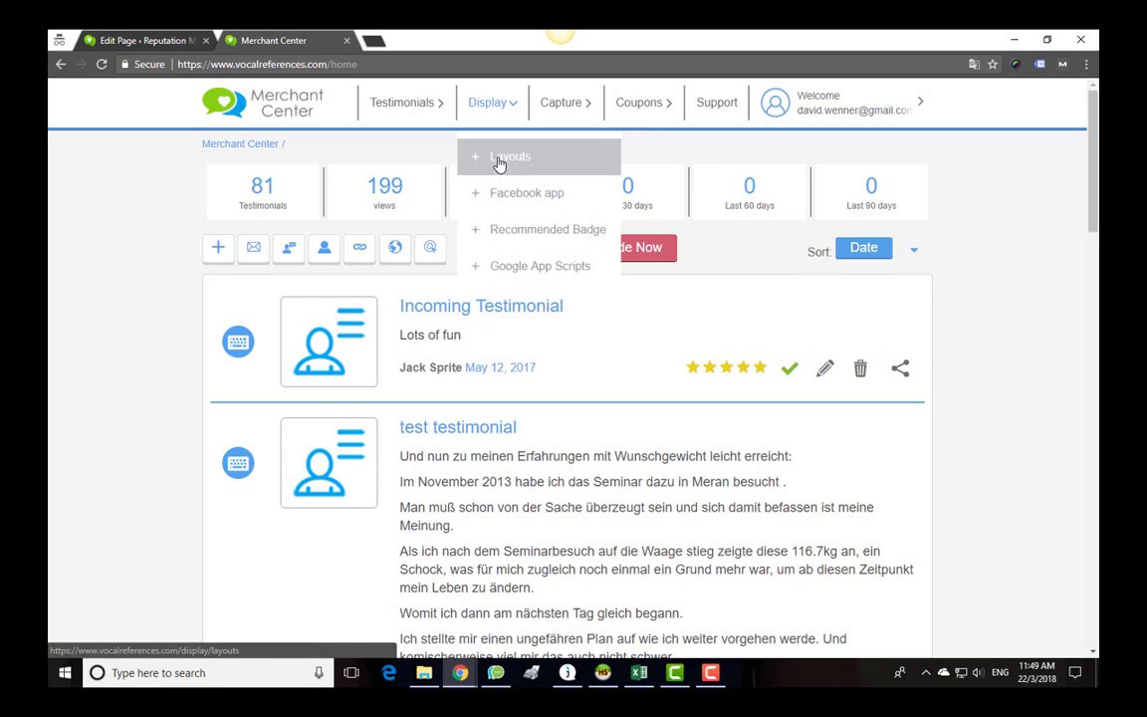
left_click(510, 156)
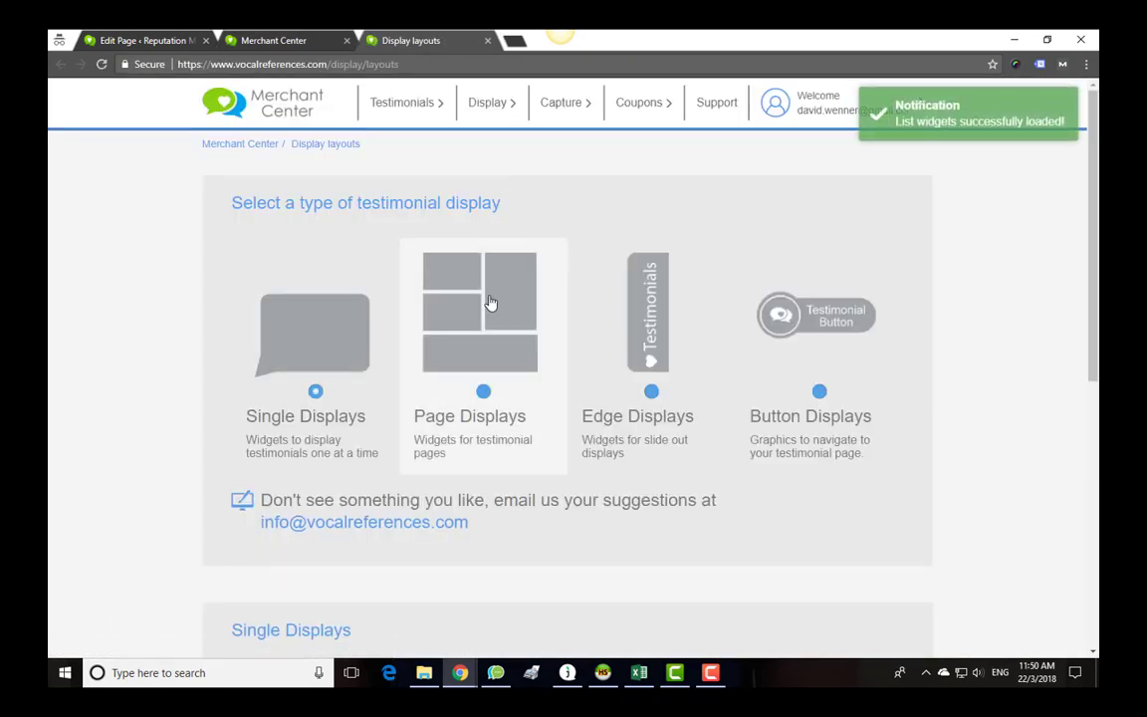
mouse_move(791, 334)
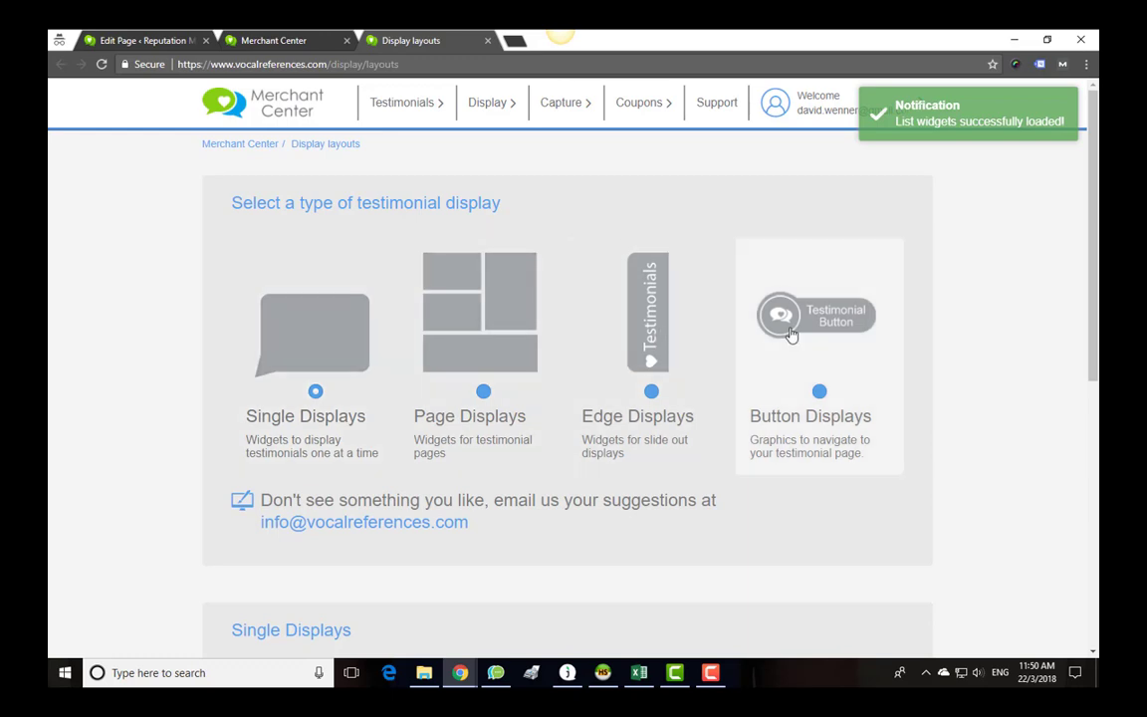
mouse_move(471, 338)
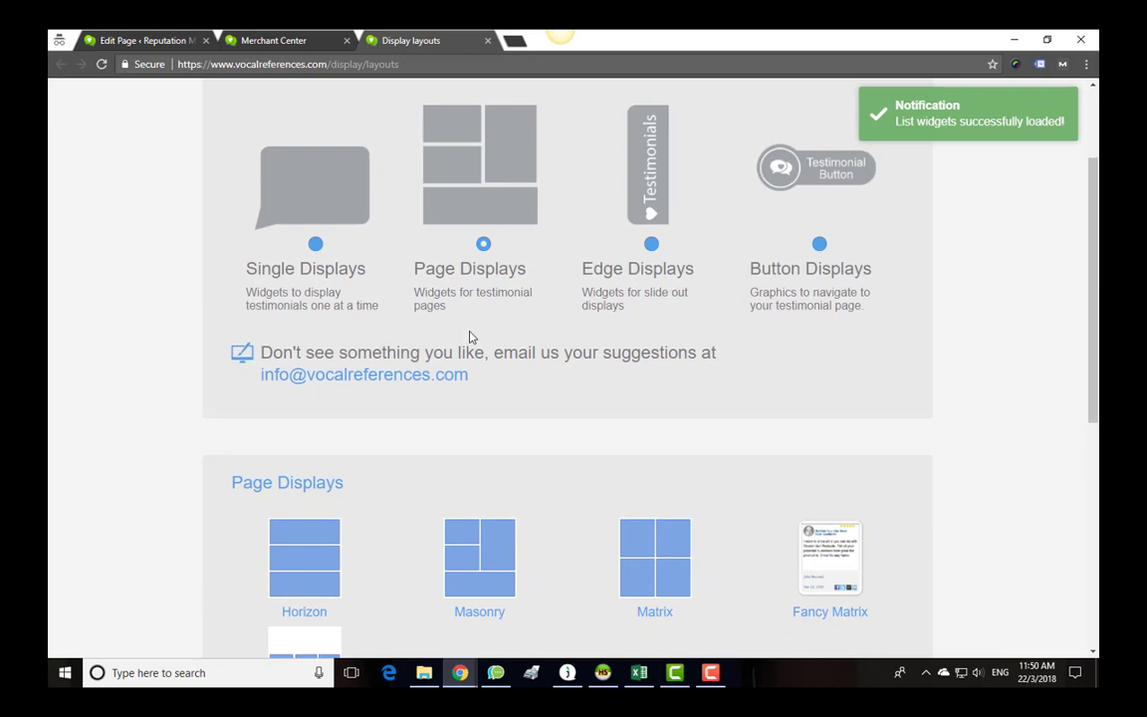
scroll("down", 3)
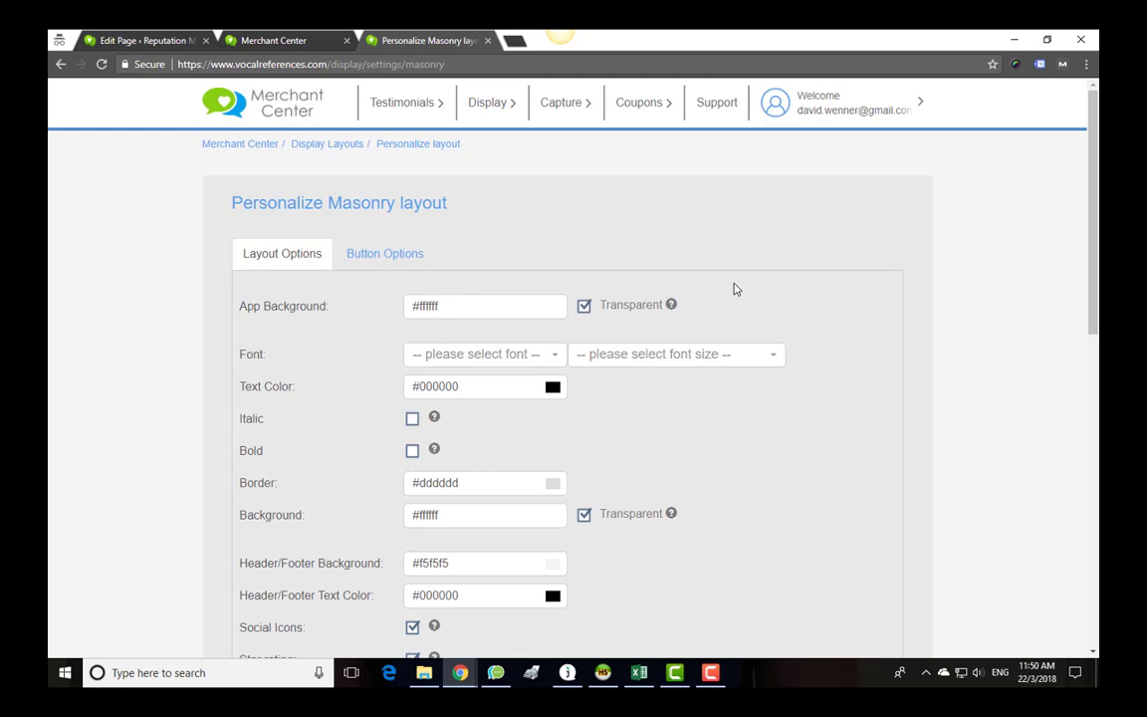
Step: Preview the Masonry page layout with the account's testimonials
scroll("down", 3)
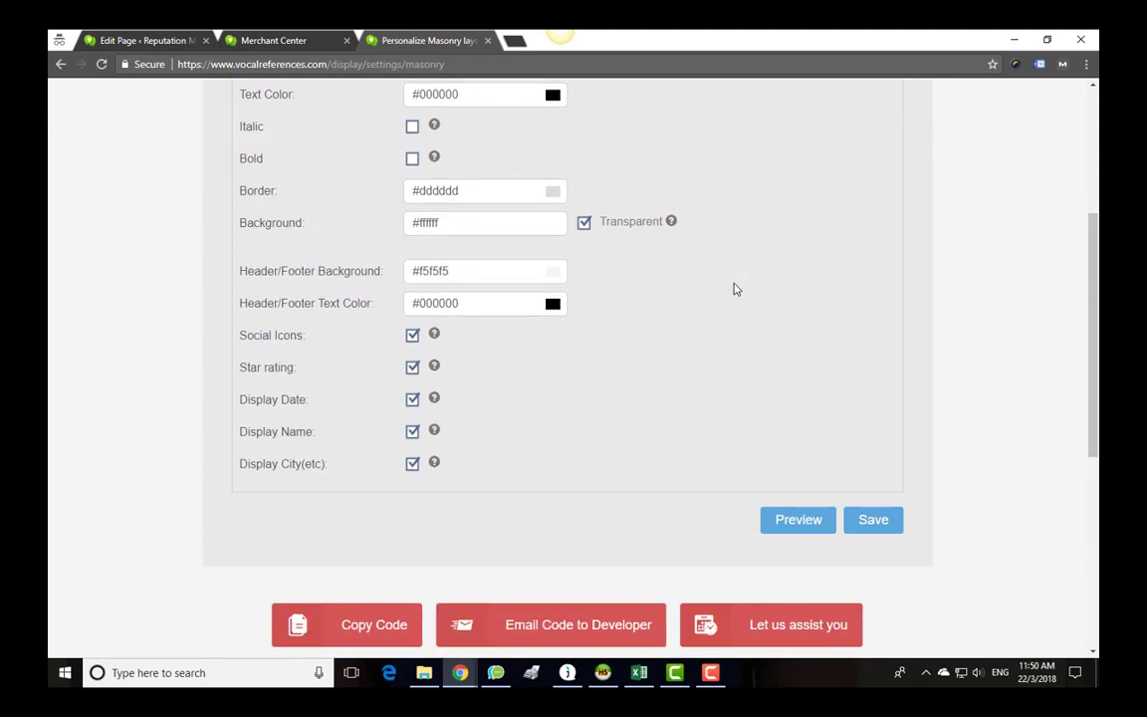
left_click(798, 519)
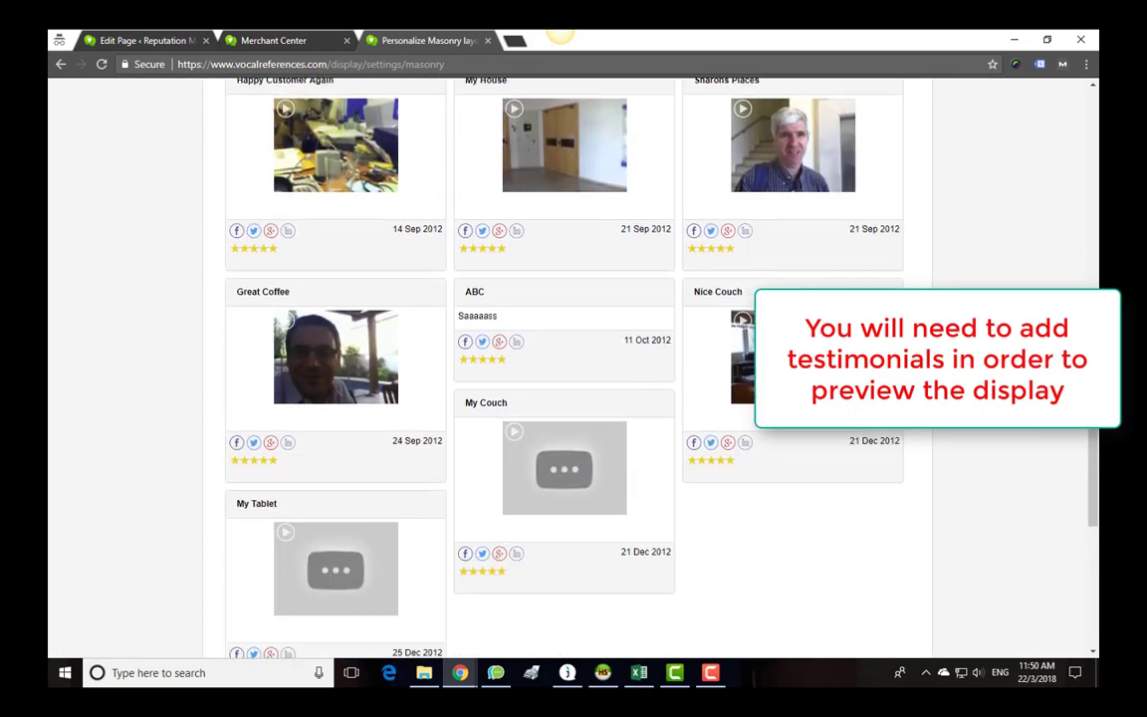
scroll("up", 3)
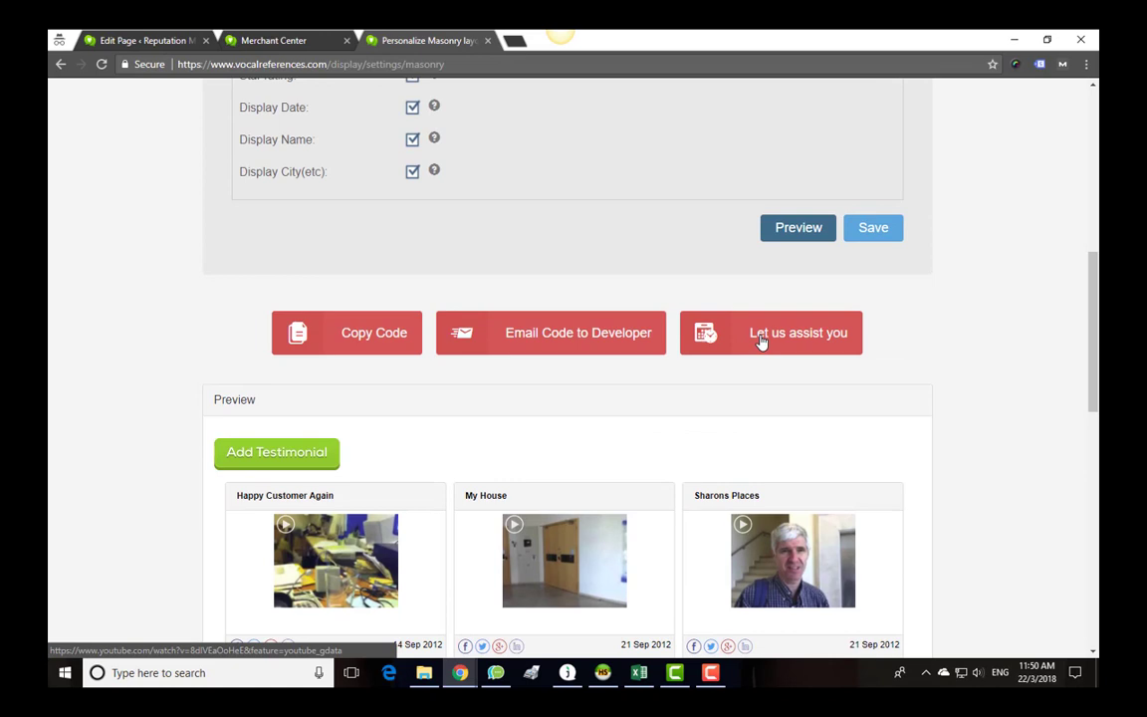
scroll("up", 3)
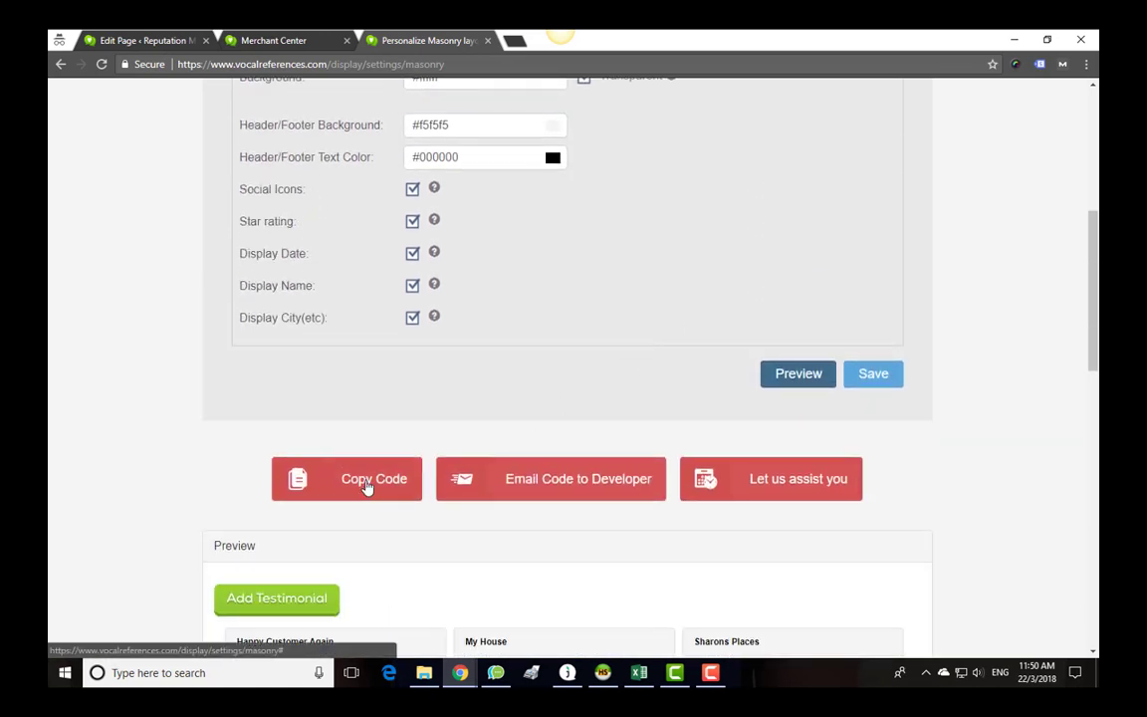
Step: Save the Masonry layout settings and copy its widget embed code
left_click(873, 374)
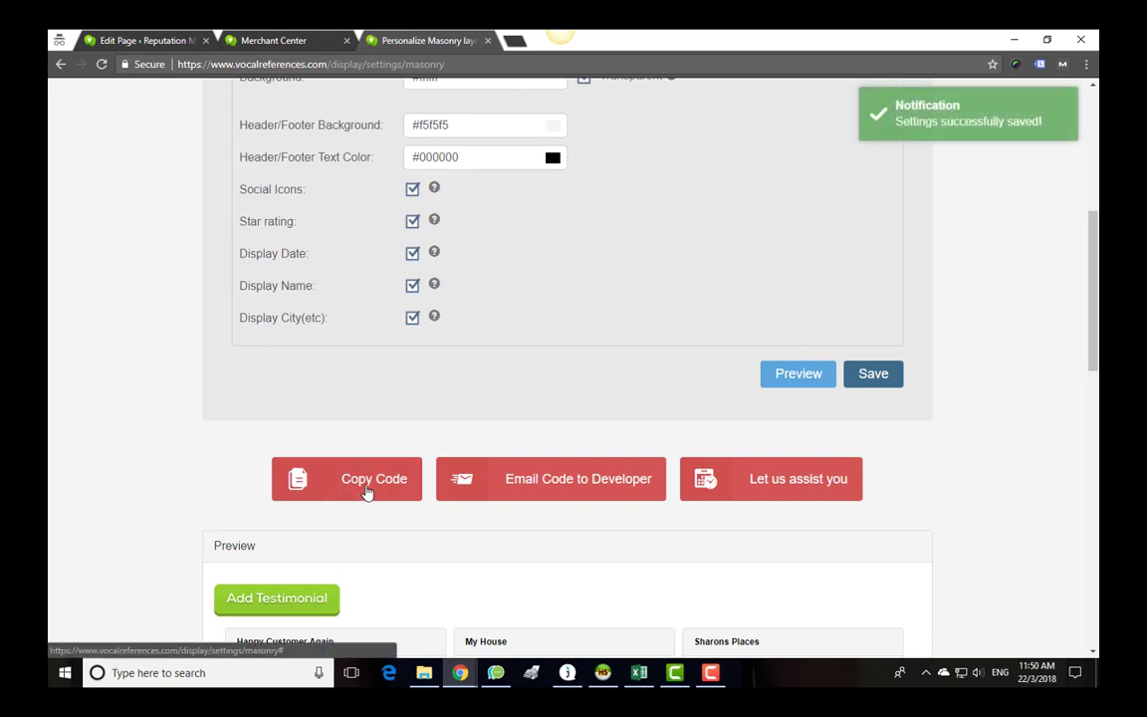
left_click(347, 479)
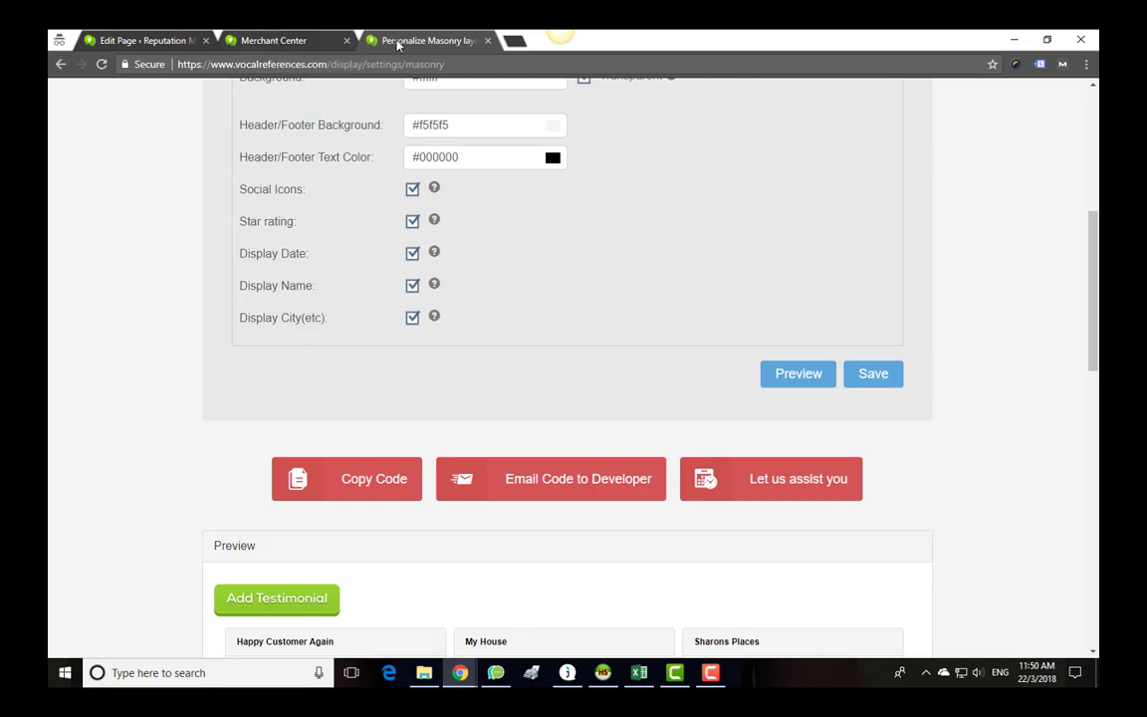
Step: Type the heading 'My Business Testimonials' in My Testimonial Page's Text editor
left_click(145, 40)
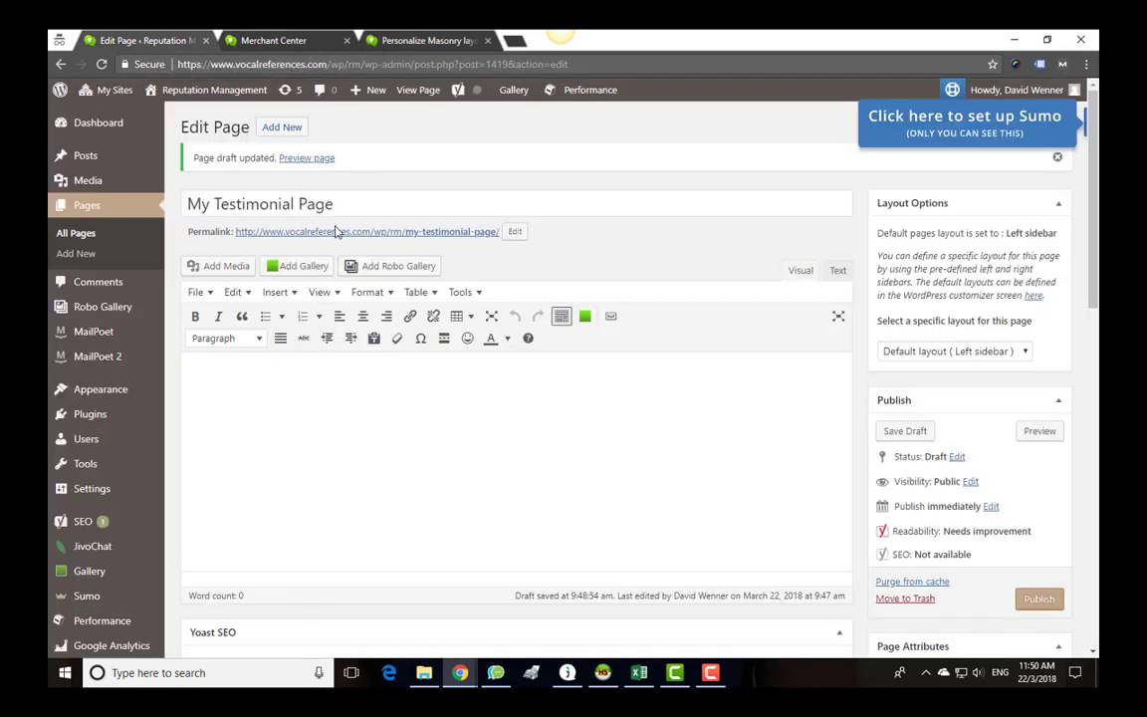
left_click(248, 381)
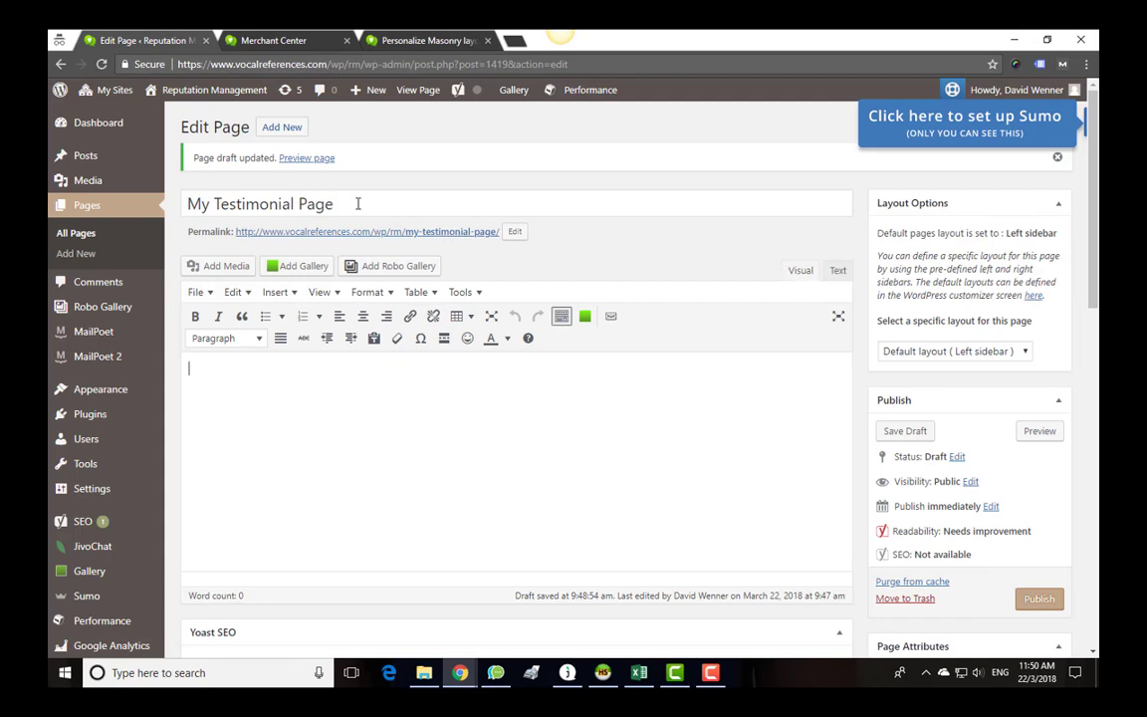
mouse_move(702, 278)
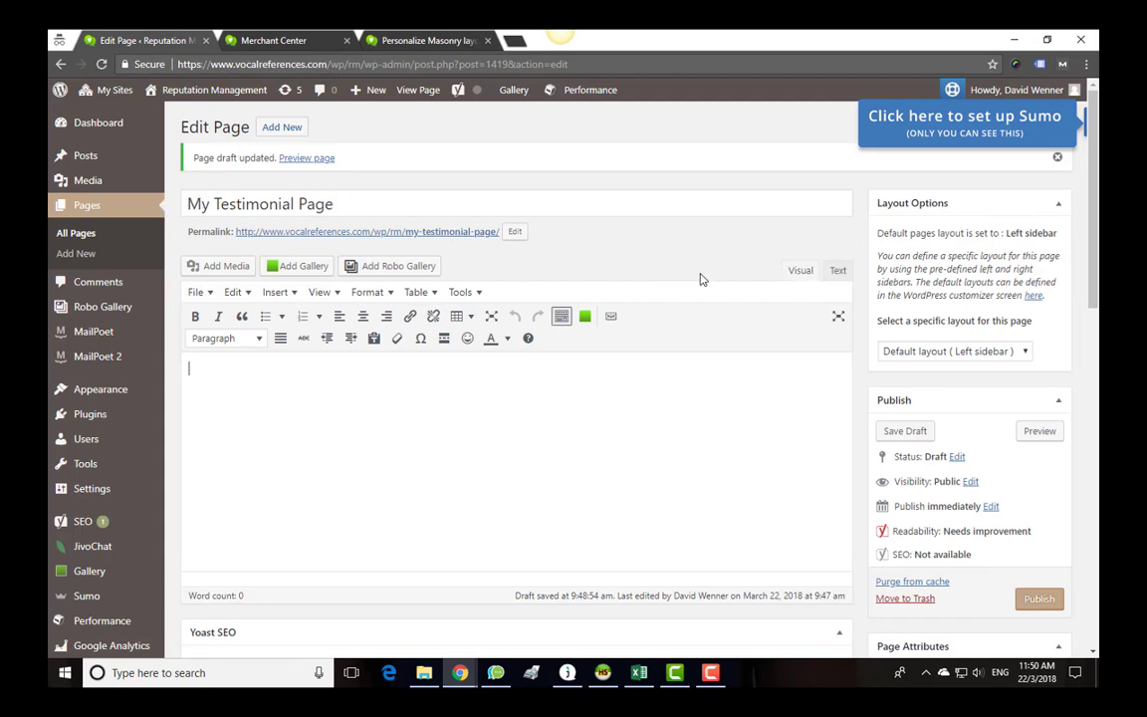
left_click(837, 270)
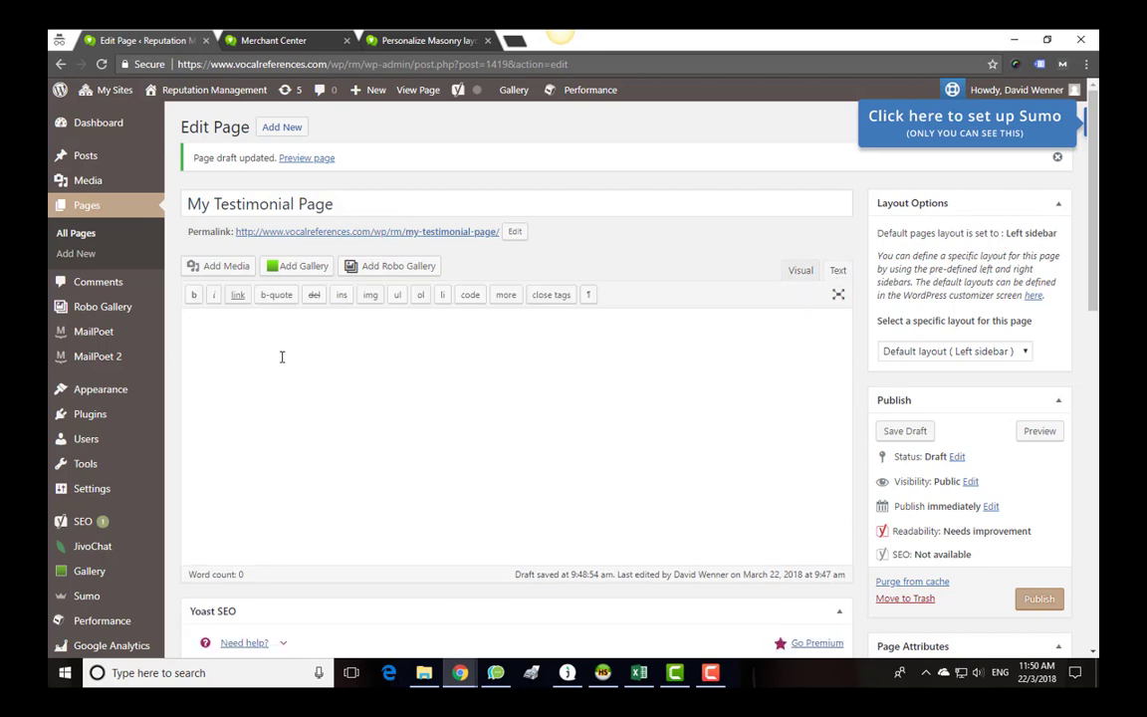
type("My")
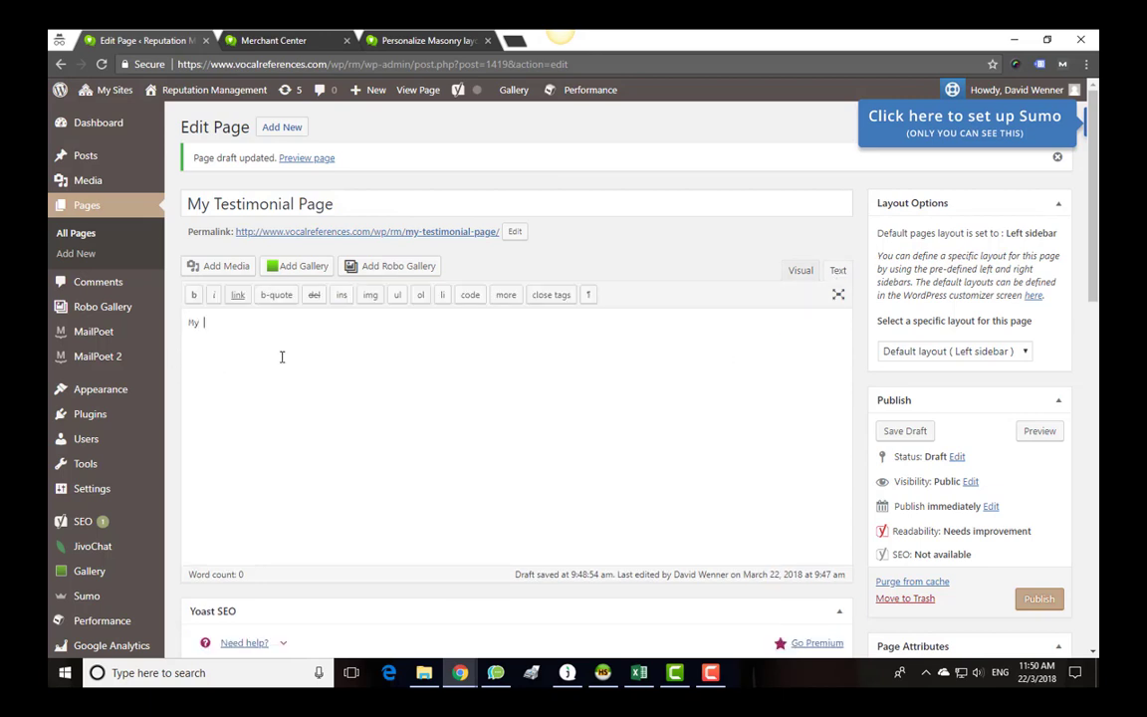
type("Business Testi")
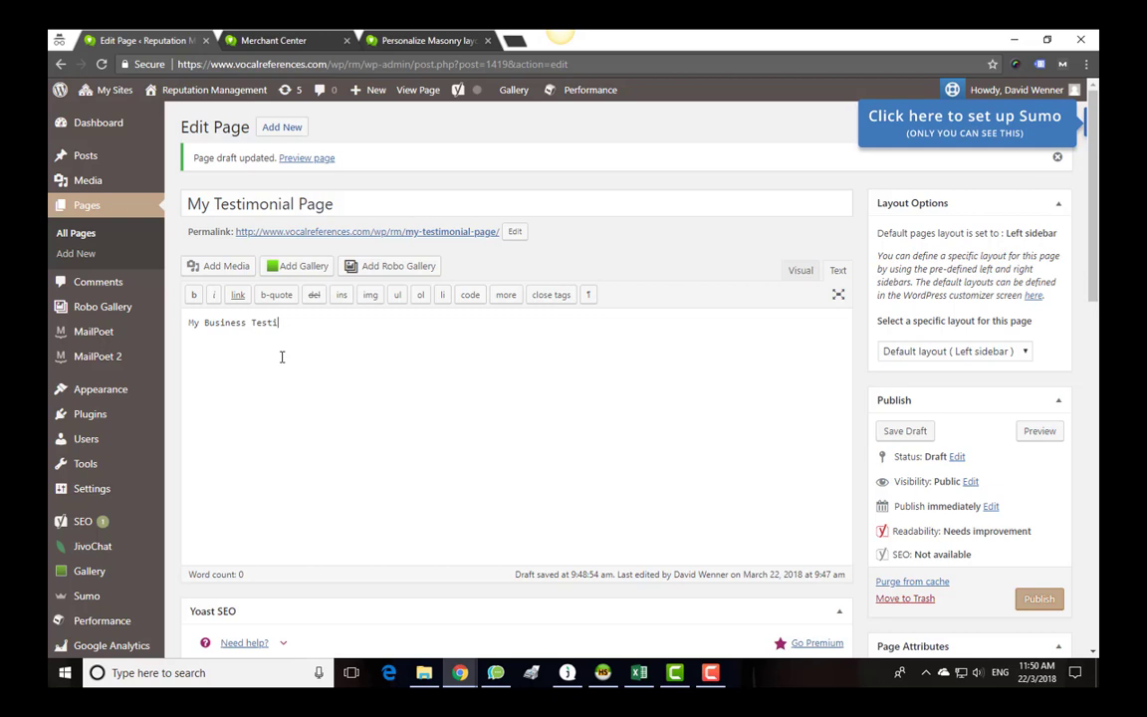
type("monials")
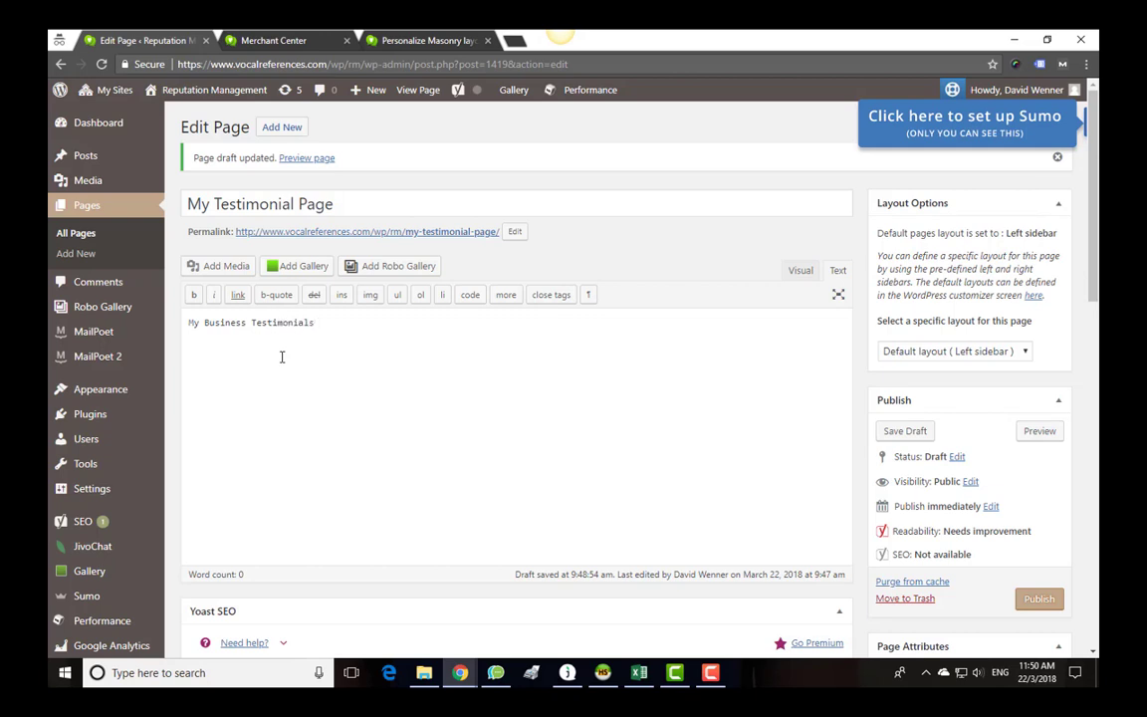
Step: Paste the Masonry widget embed code below the heading and save the draft
right_click(282, 356)
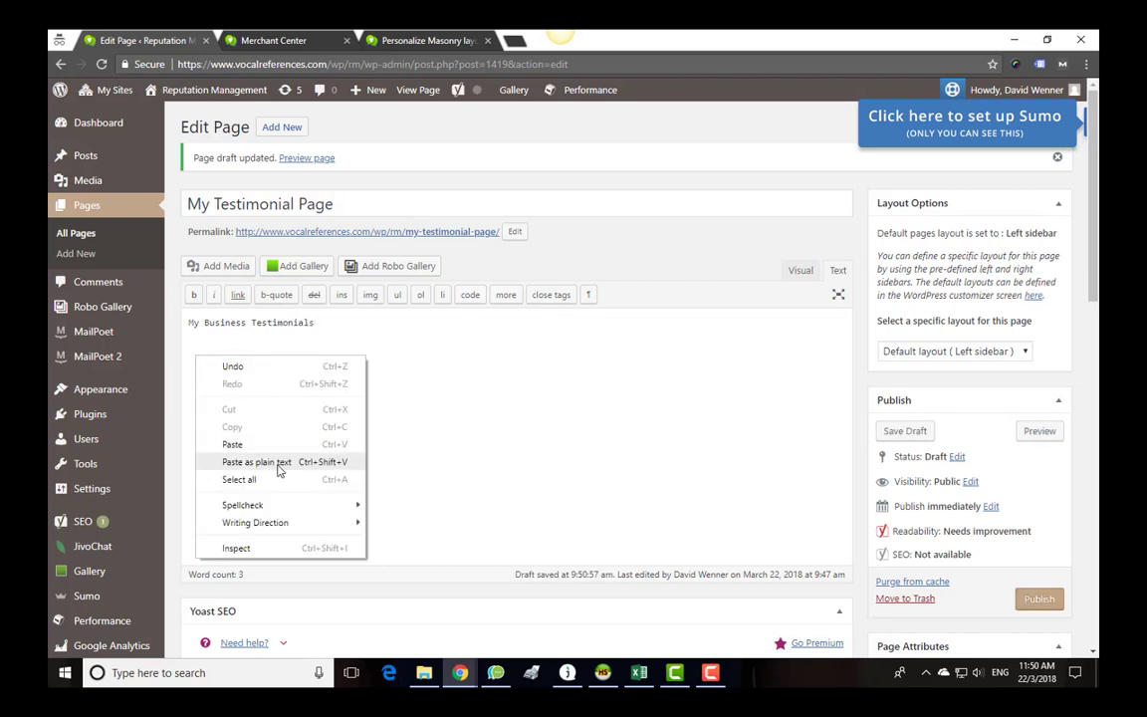
left_click(232, 444)
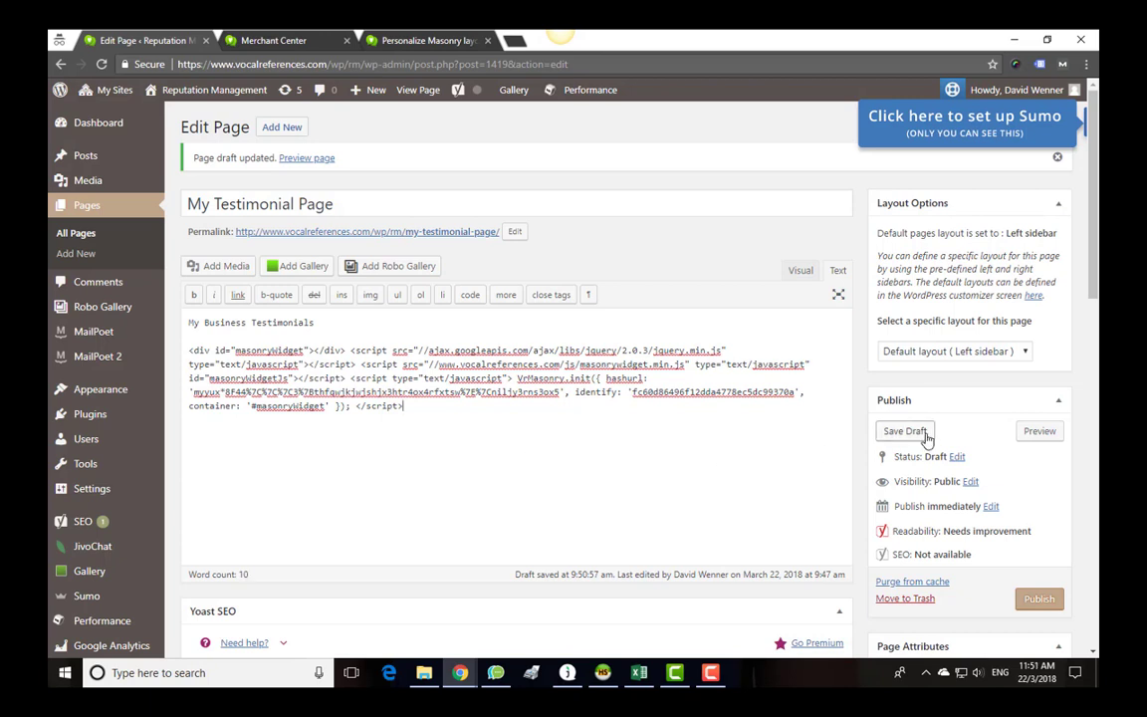
left_click(904, 430)
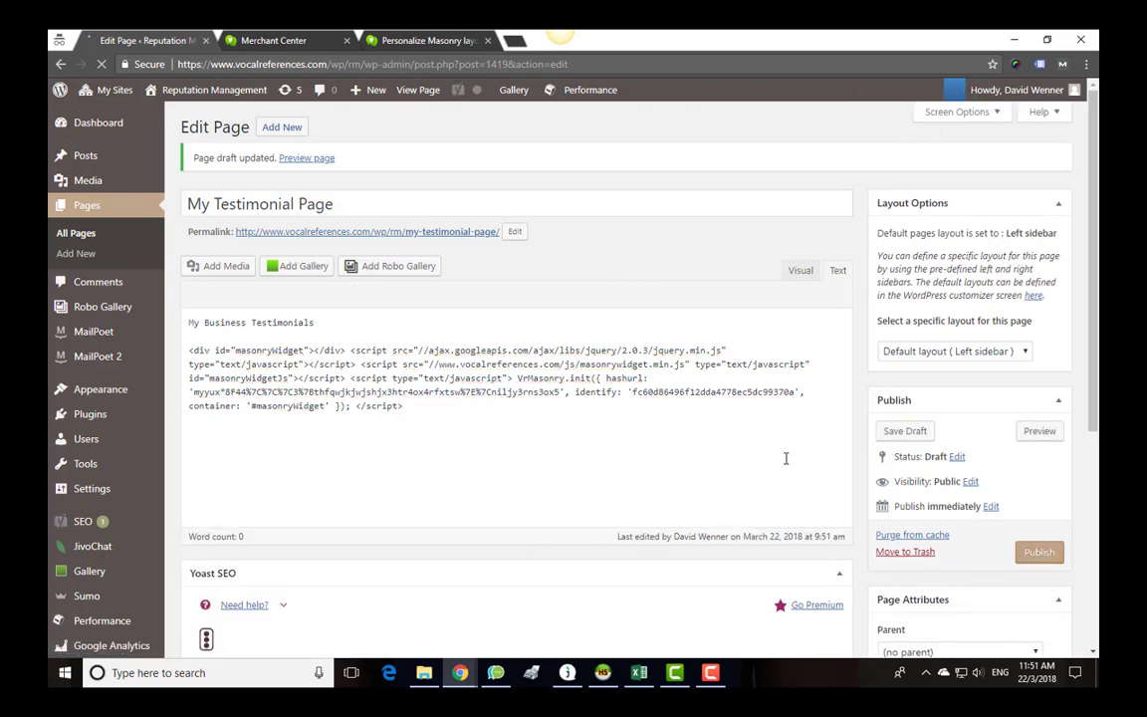
Step: Preview My Testimonial Page in a new tab and scroll through the Masonry grid
right_click(1040, 430)
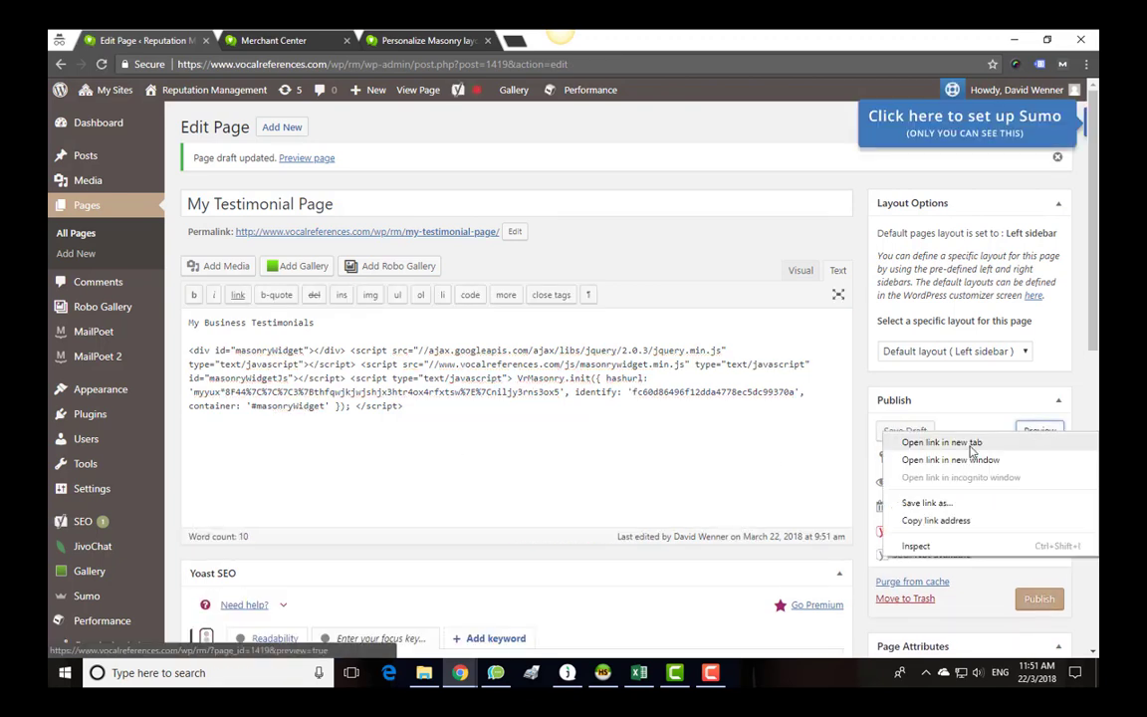
left_click(941, 442)
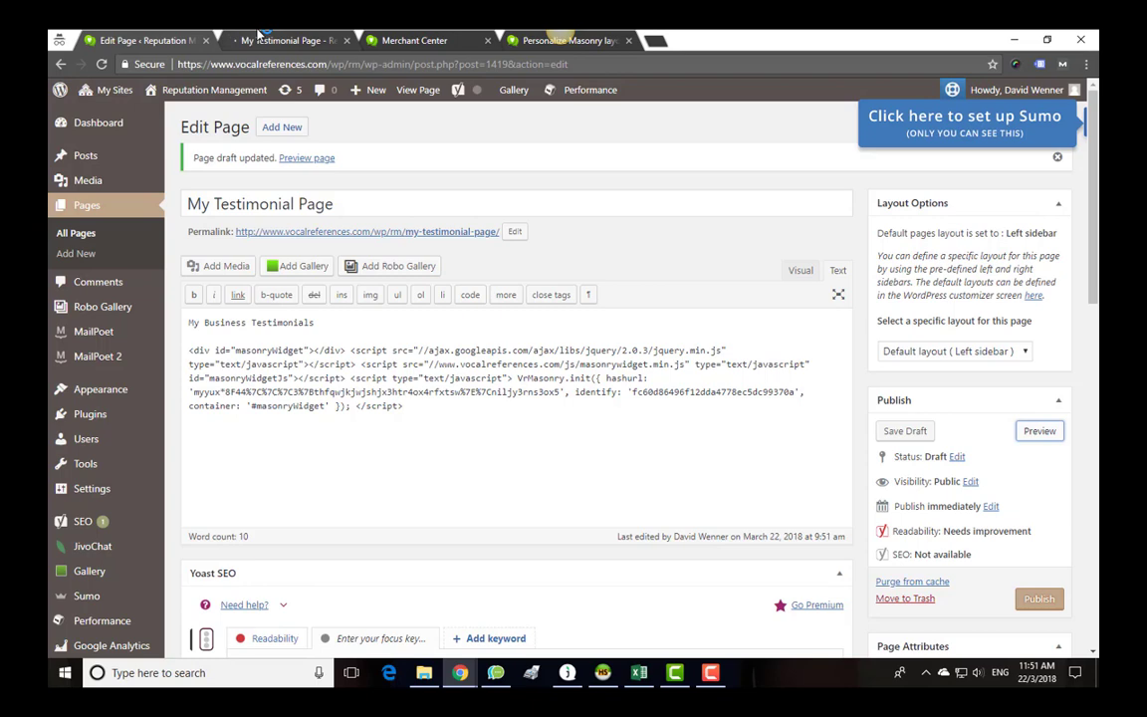
left_click(1040, 430)
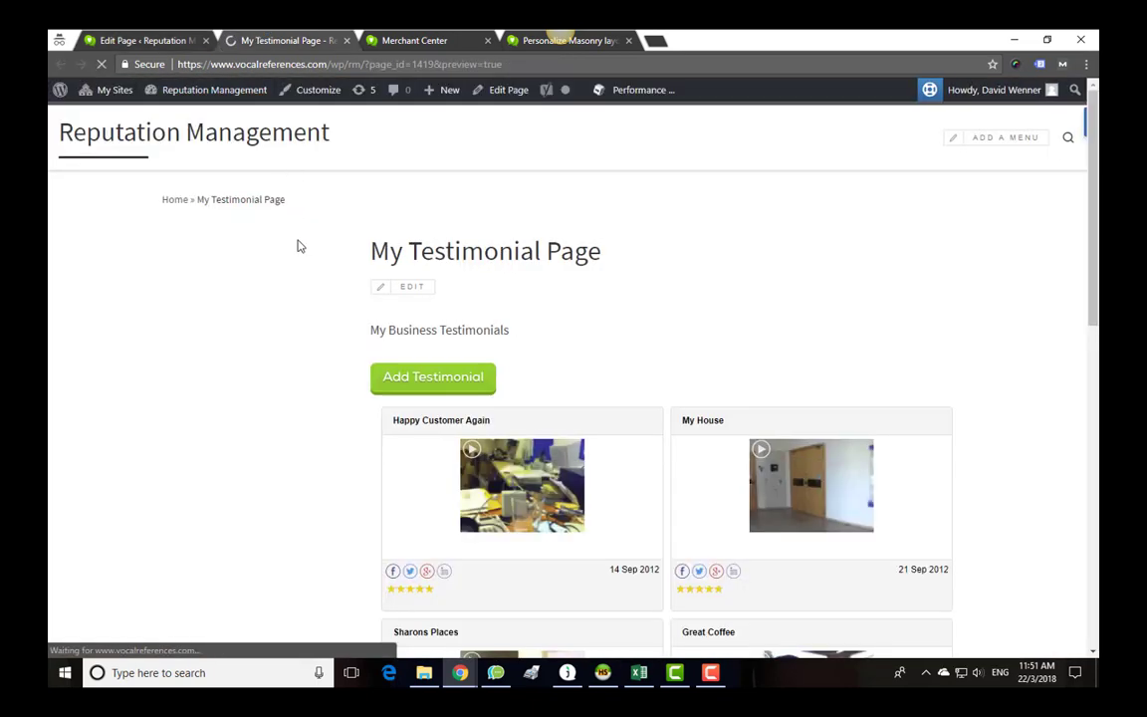
mouse_move(258, 249)
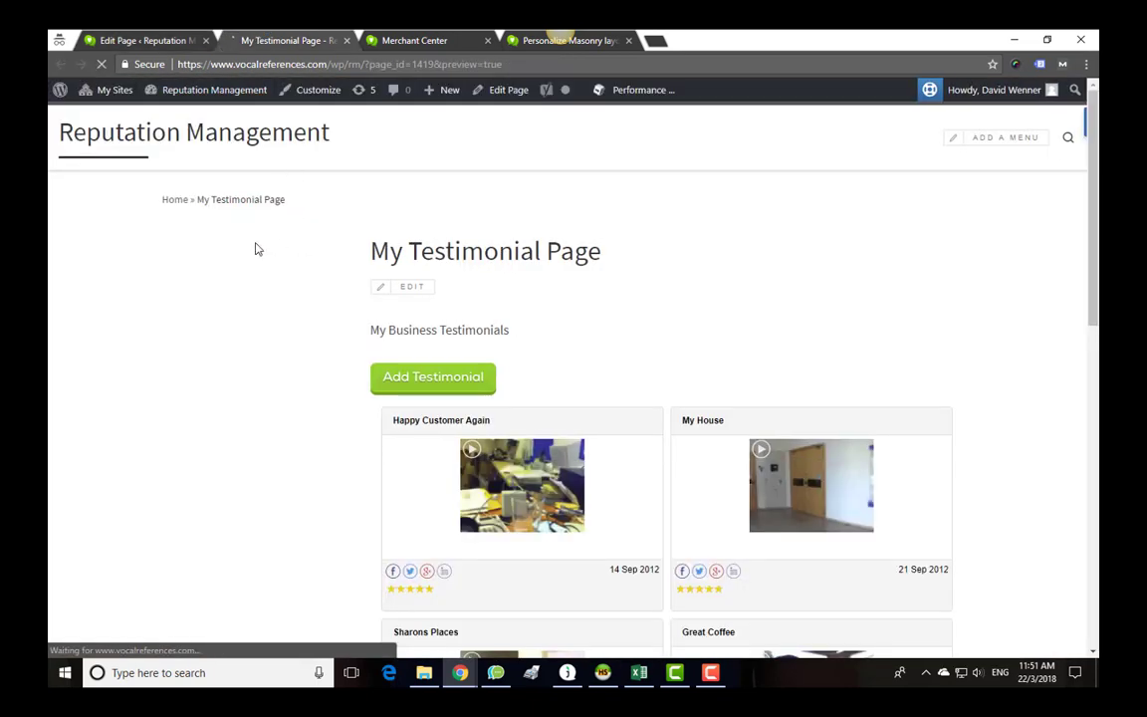
scroll("down", 3)
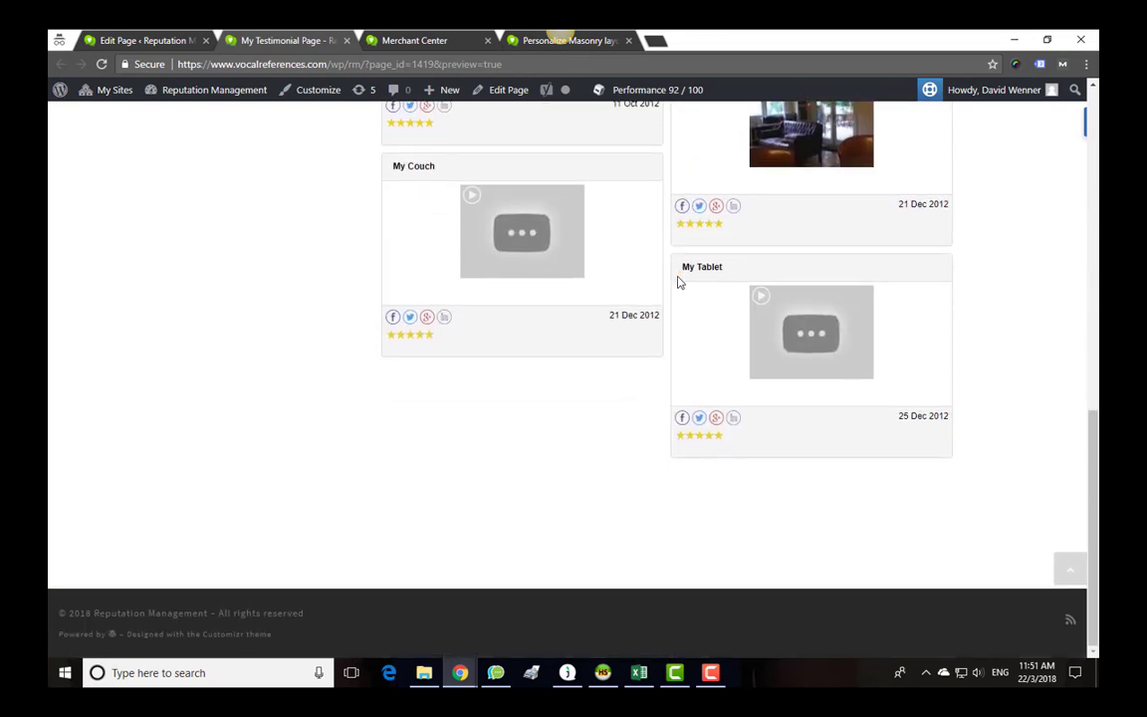
scroll("up", 3)
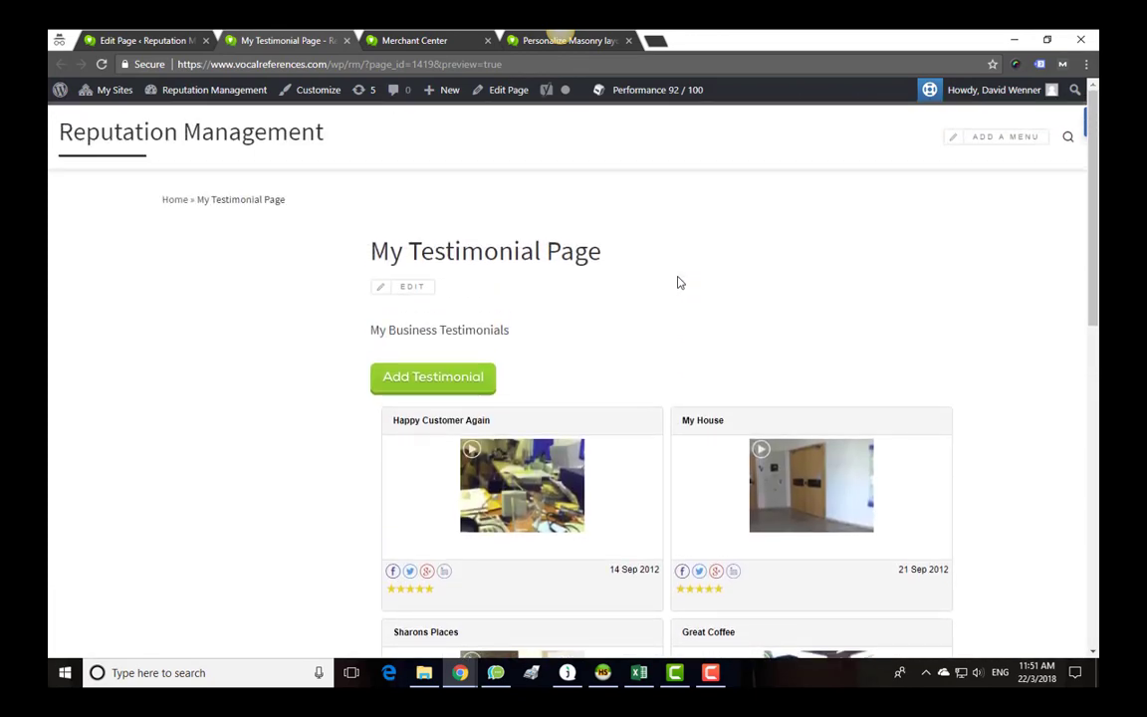